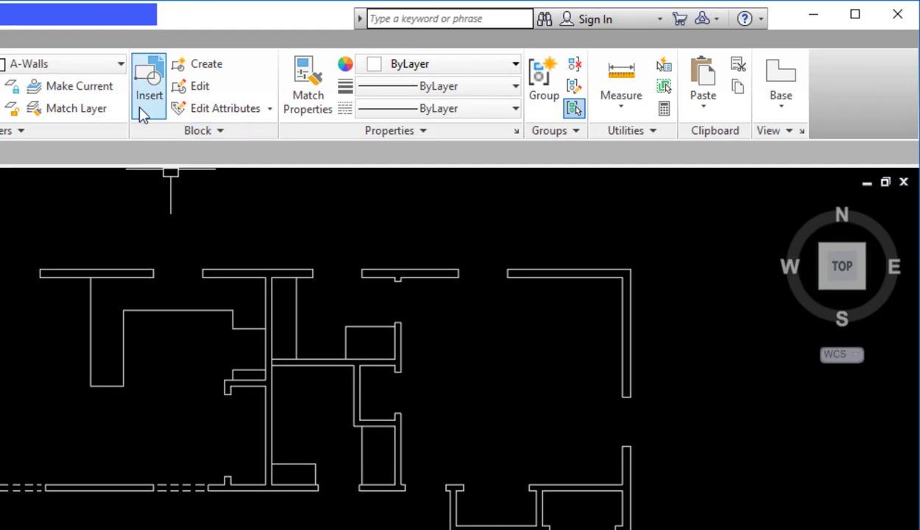
Step: Start the Insert command and show the drawing's list of available block names
click(149, 84)
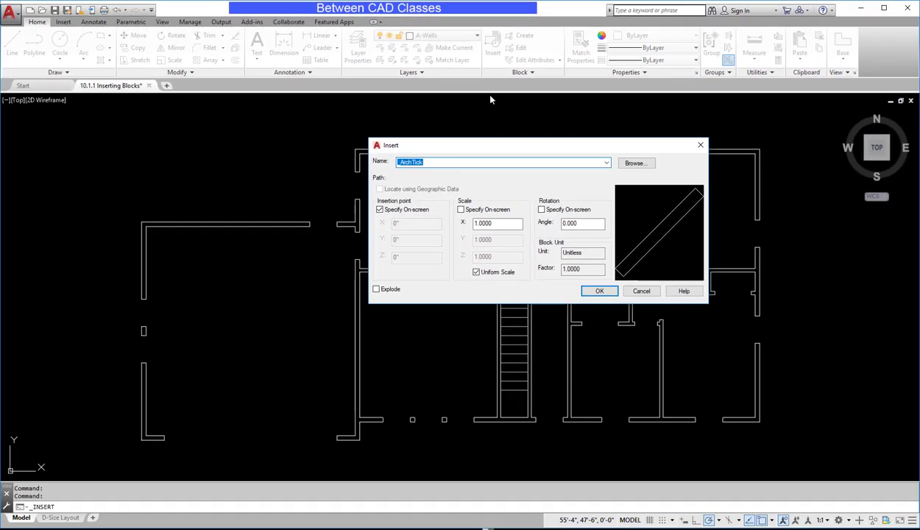
mouse_move(504, 125)
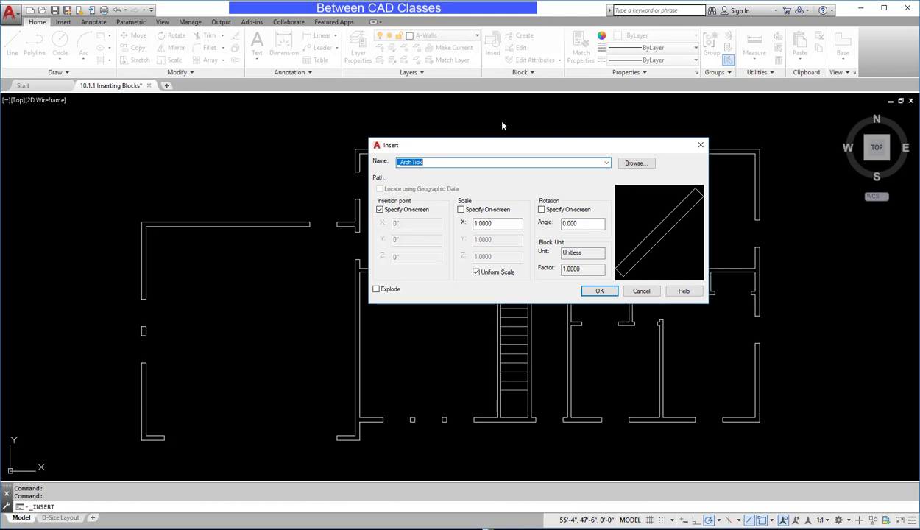
mouse_move(568, 154)
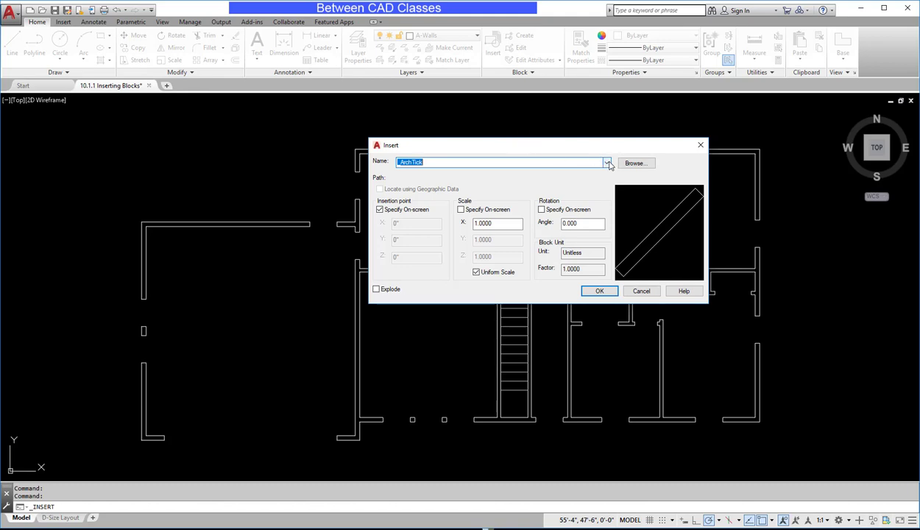
click(607, 161)
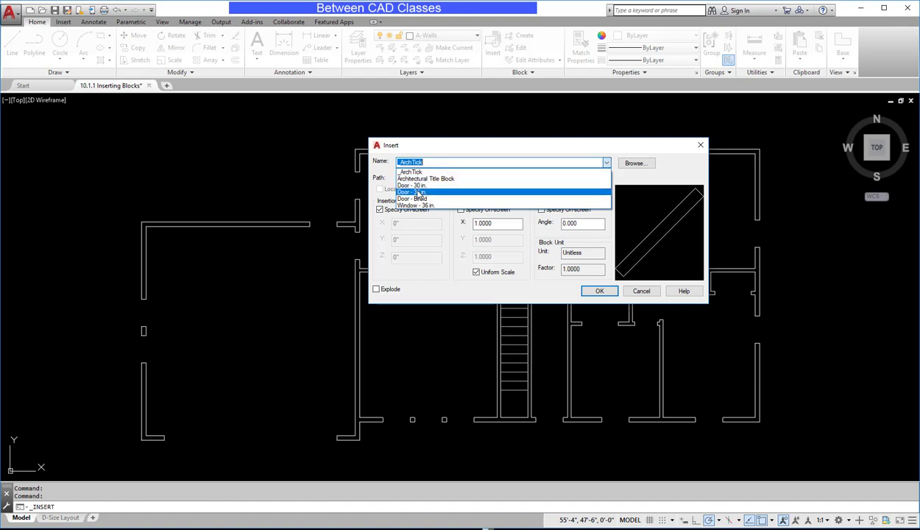
Step: Choose the Door - 36 in block, keep on-screen insertion point, and allow separate X, Y, Z scales
click(415, 191)
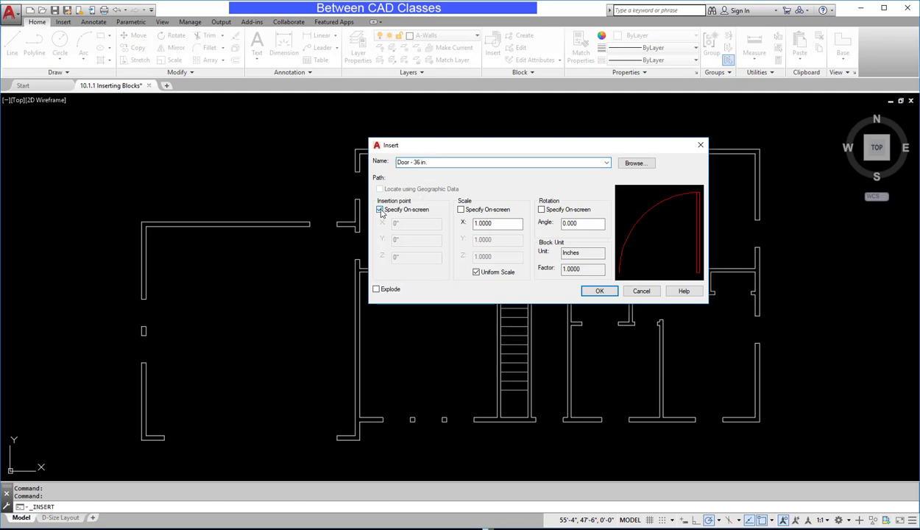
click(380, 209)
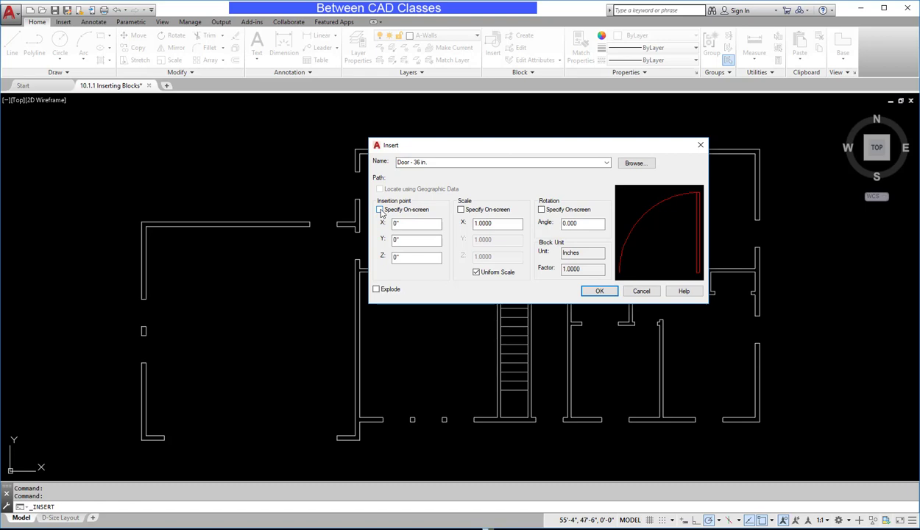
click(380, 209)
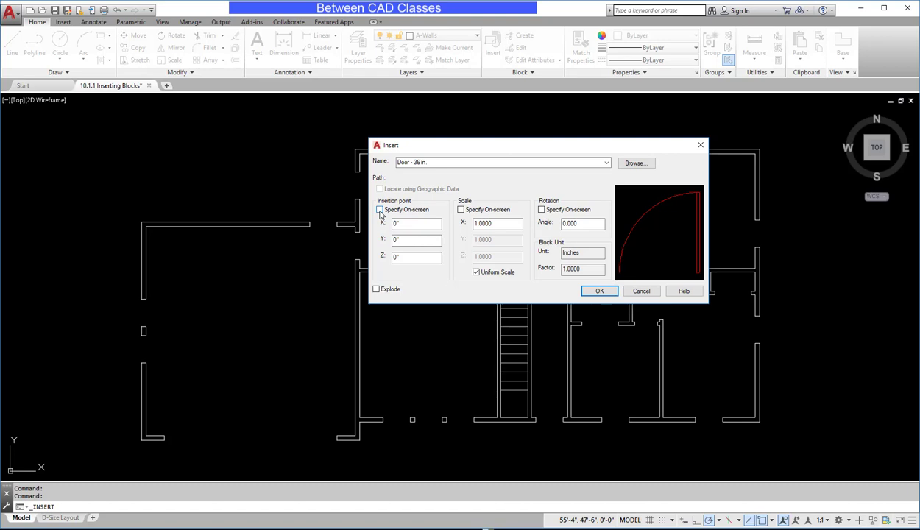
click(379, 209)
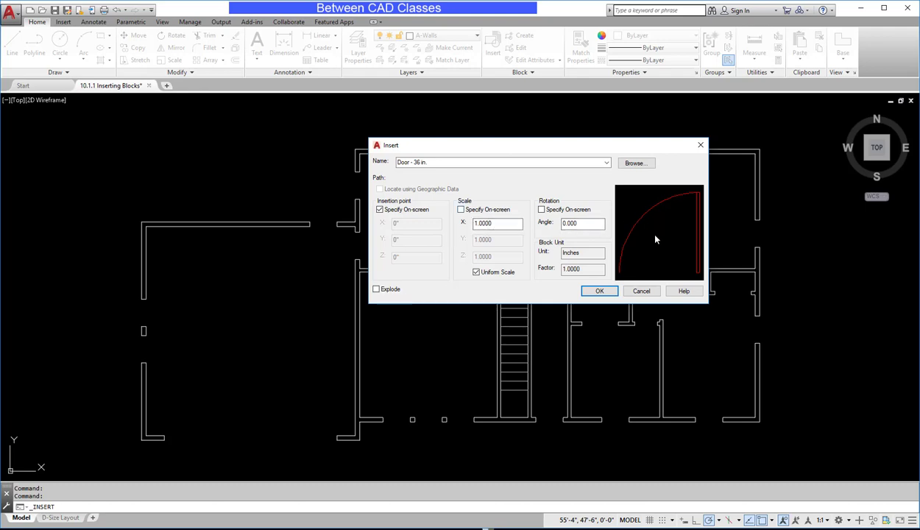
click(497, 224)
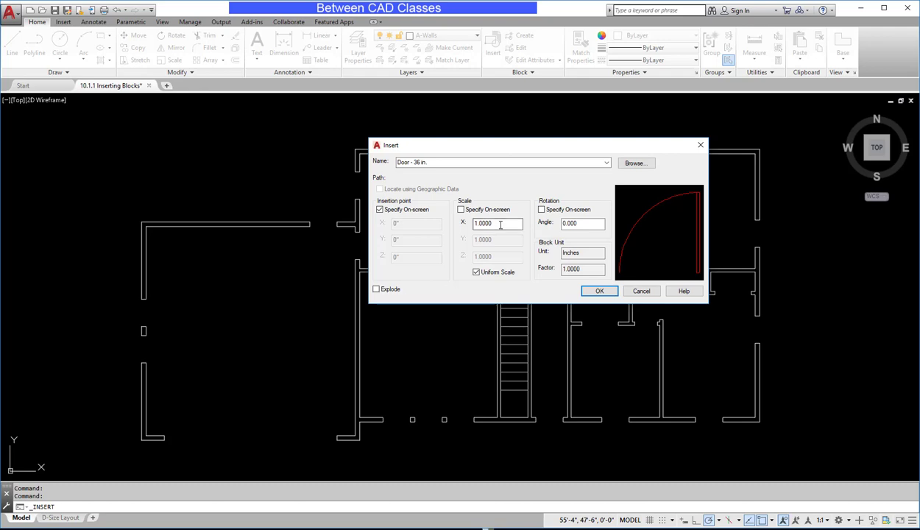
click(476, 271)
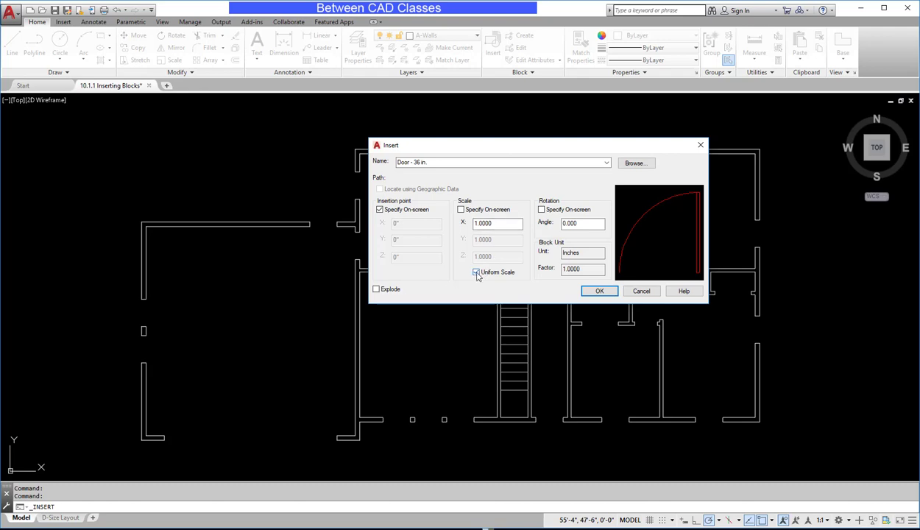
click(475, 272)
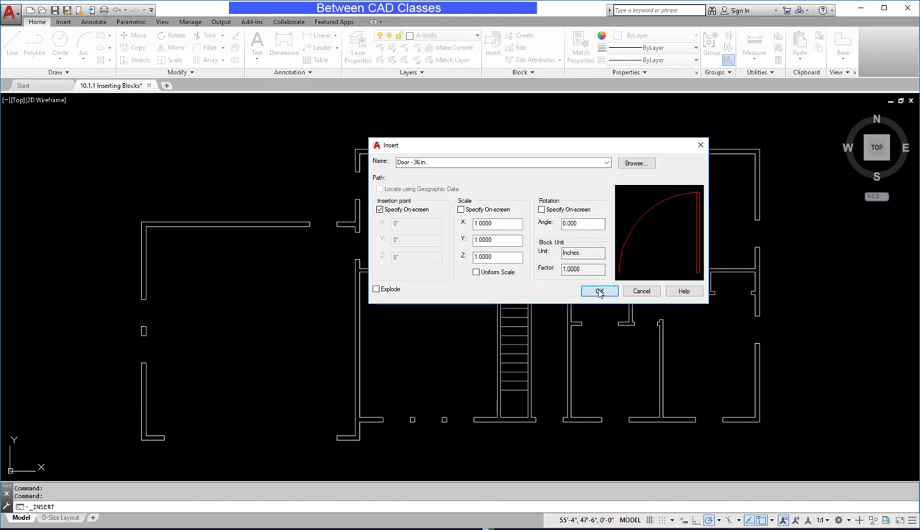
Step: Confirm the settings and place the 36-inch door in the opening beside the stairs
click(599, 292)
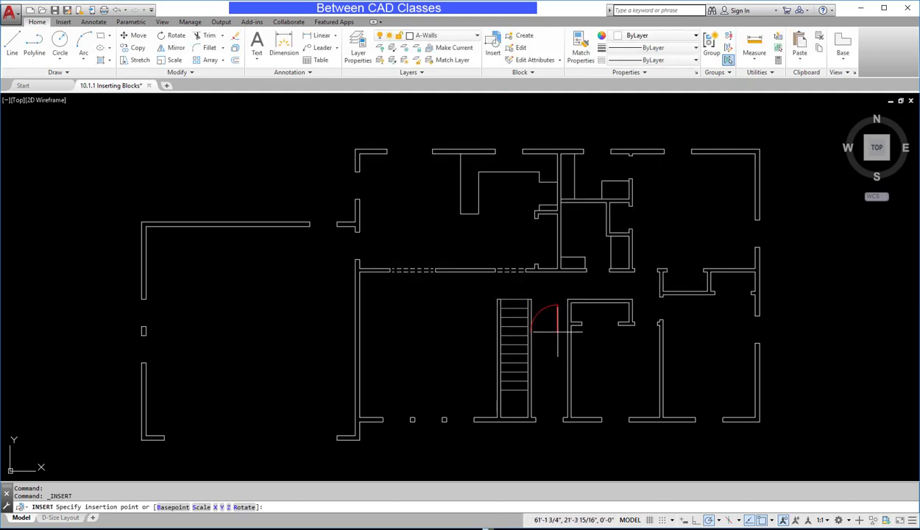
mouse_move(560, 339)
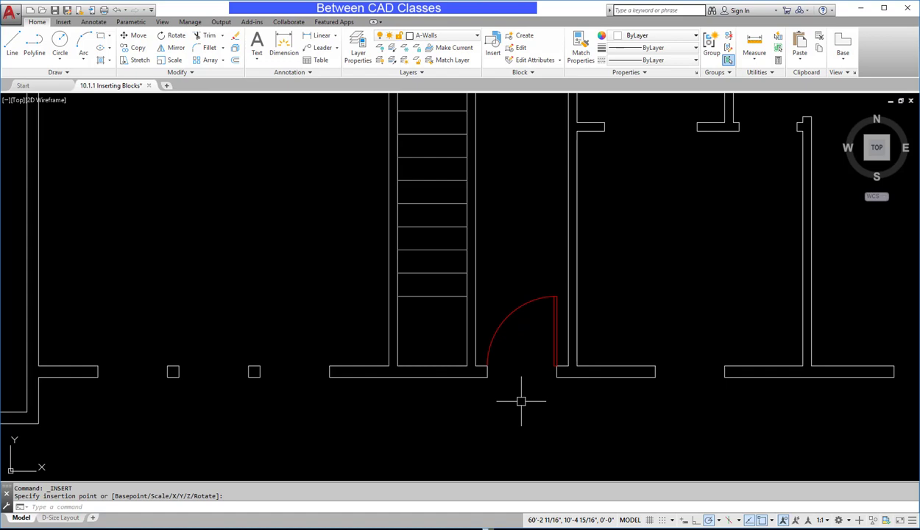
mouse_move(539, 230)
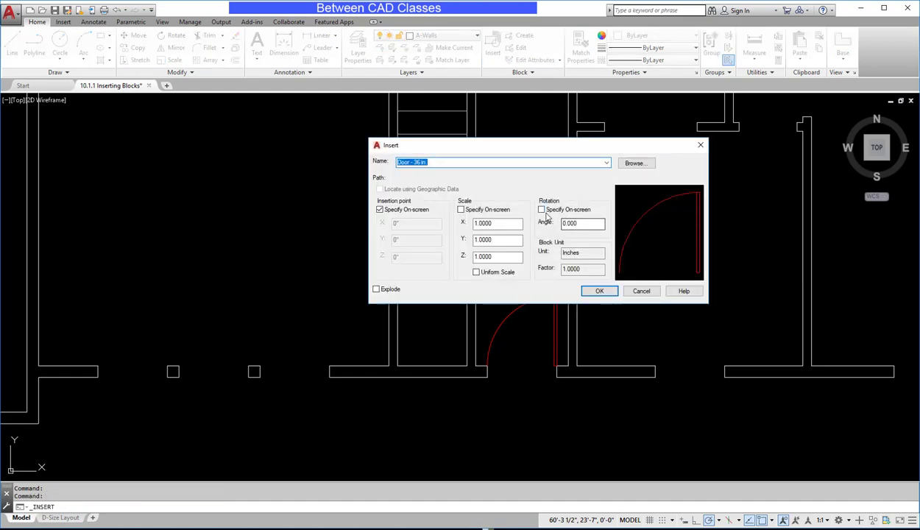
Step: Place a second 36-inch door at the left wall opening with its rotation picked on screen
click(541, 210)
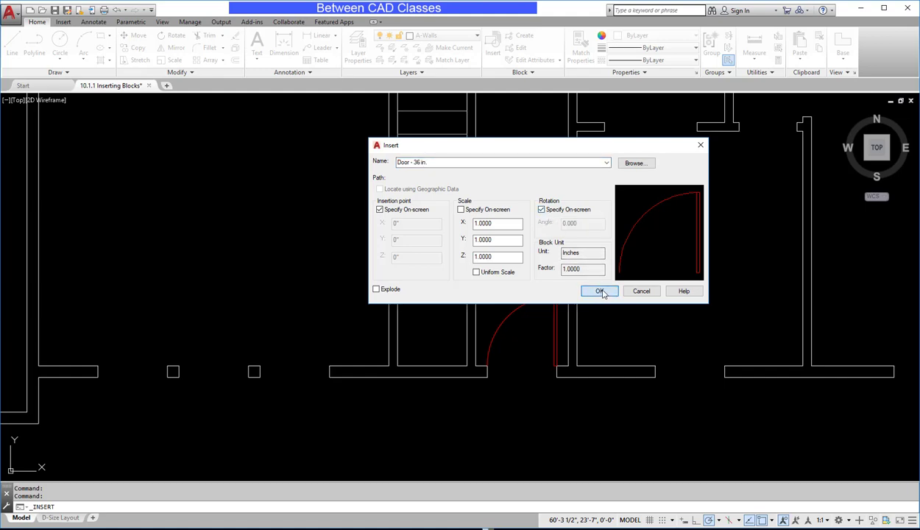
click(600, 292)
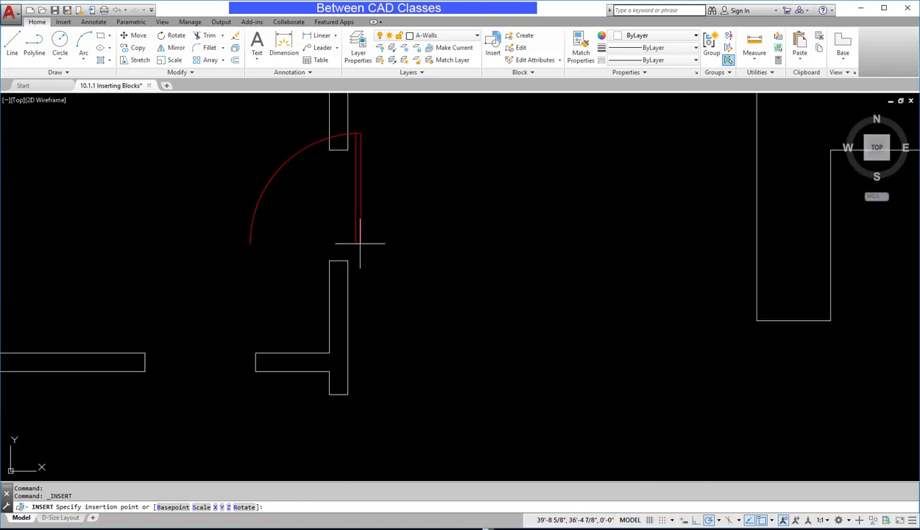
mouse_move(328, 150)
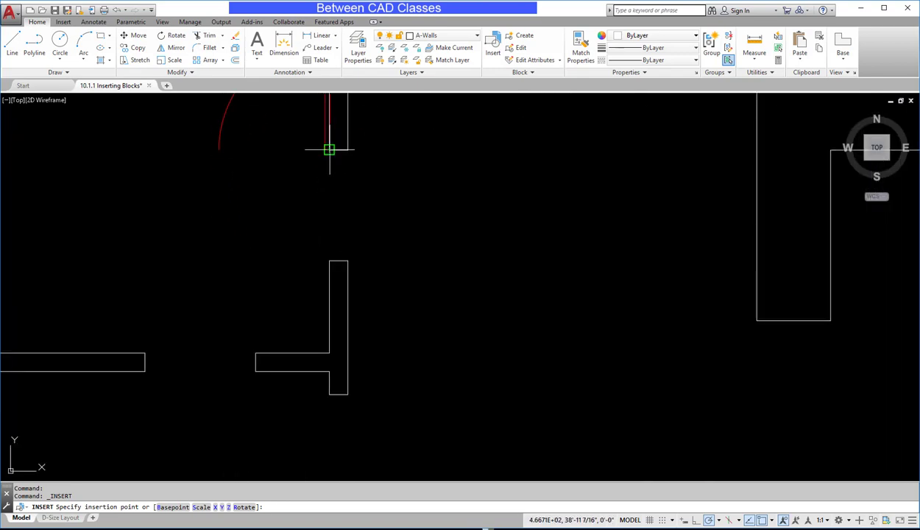
click(329, 150)
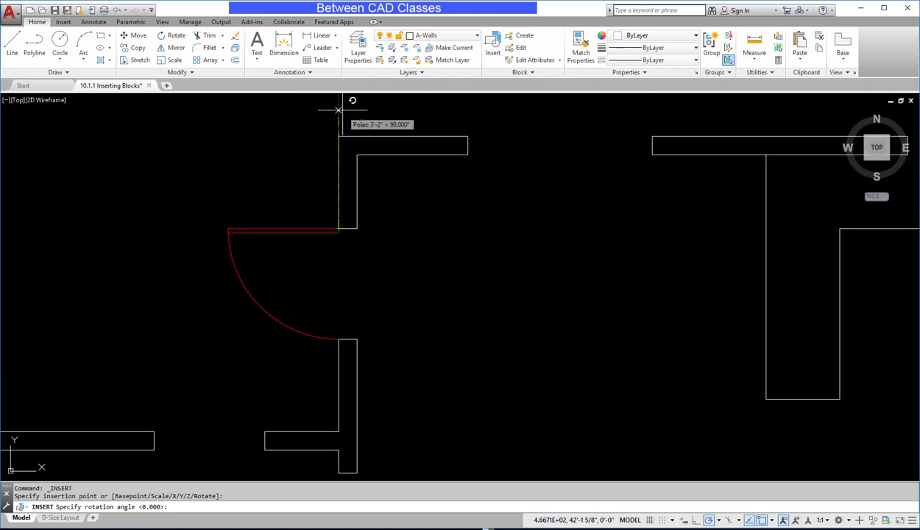
mouse_move(339, 110)
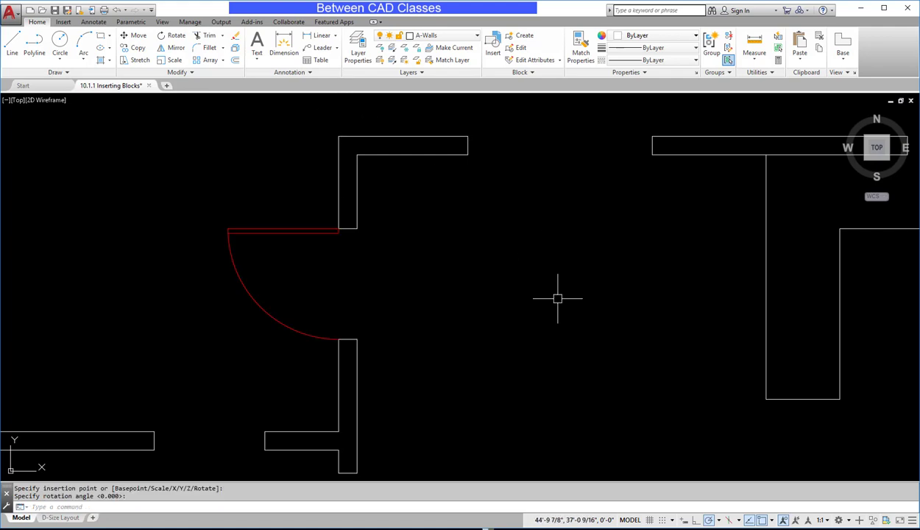
scroll(down, 3)
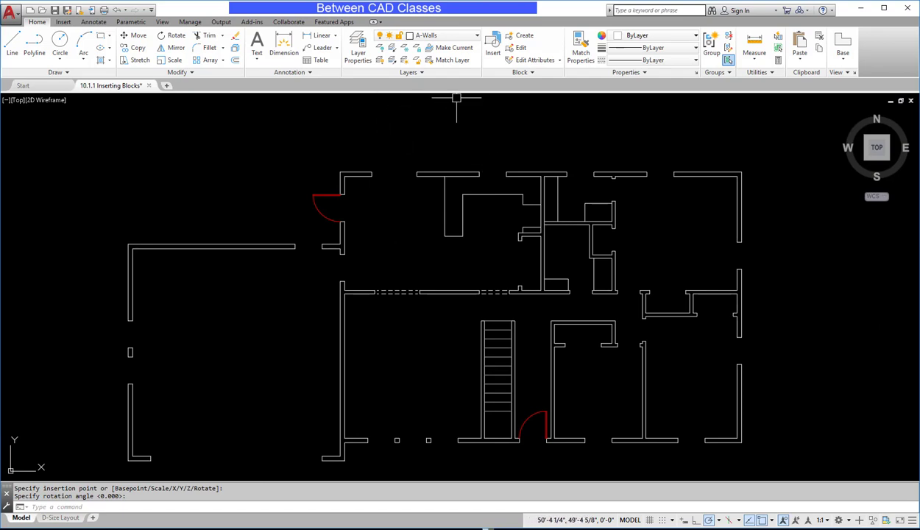
Step: Insert a third door anchored at the upper opening's corner, rotation set on screen
click(492, 47)
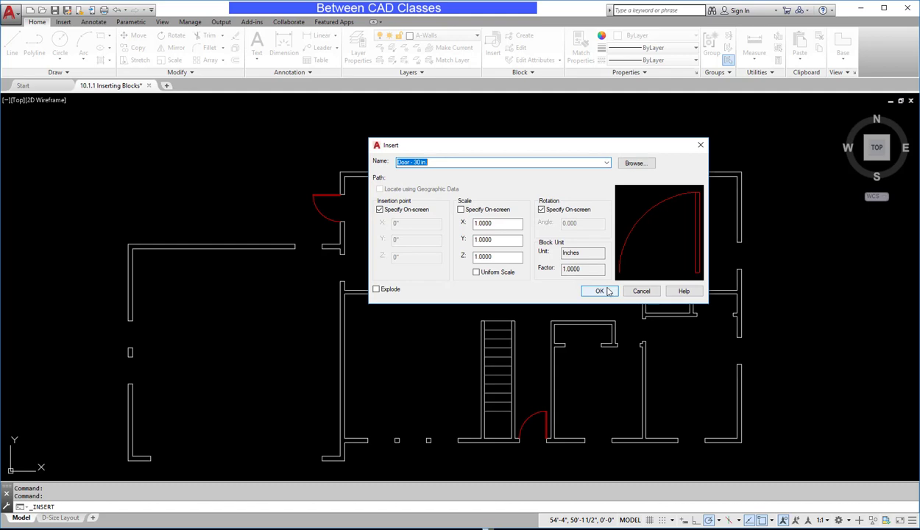
click(599, 291)
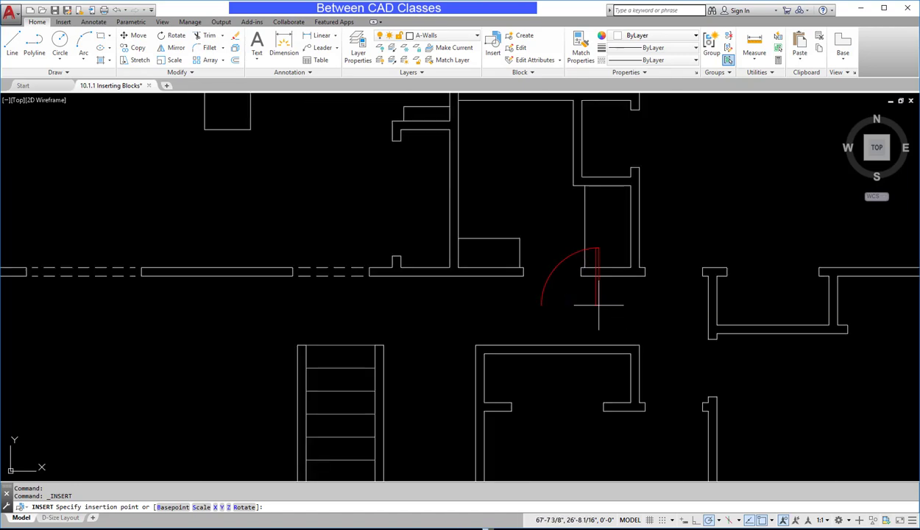
mouse_move(580, 268)
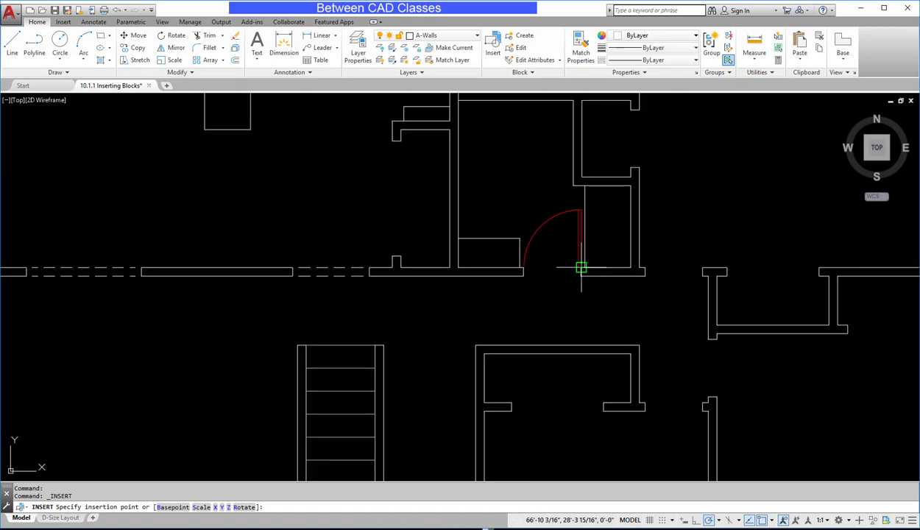
click(581, 268)
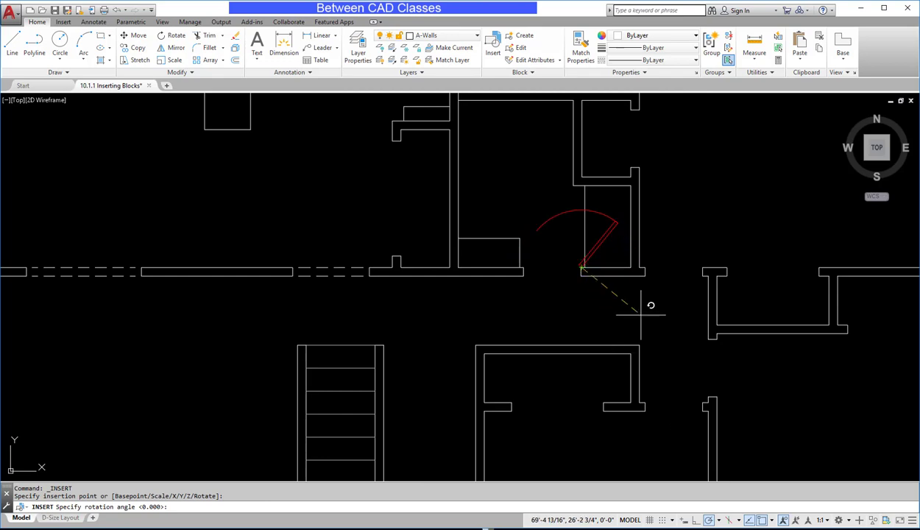
mouse_move(665, 267)
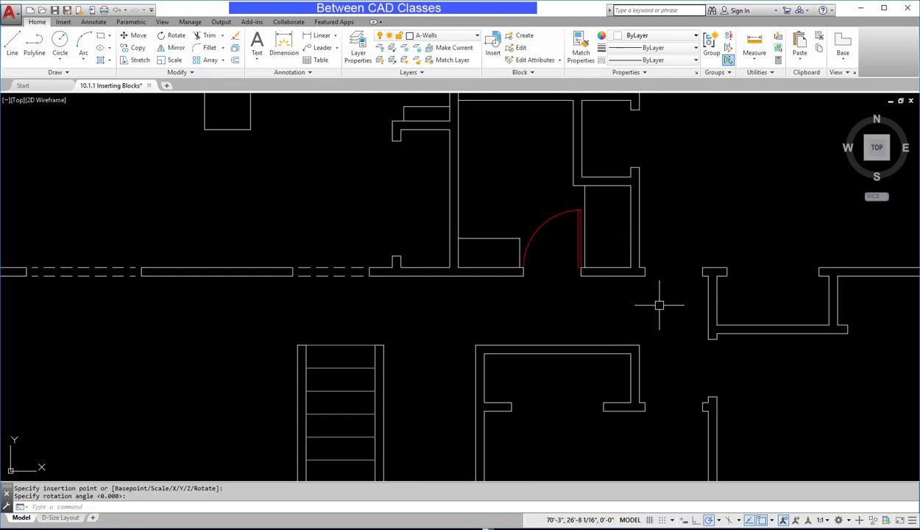
mouse_move(680, 297)
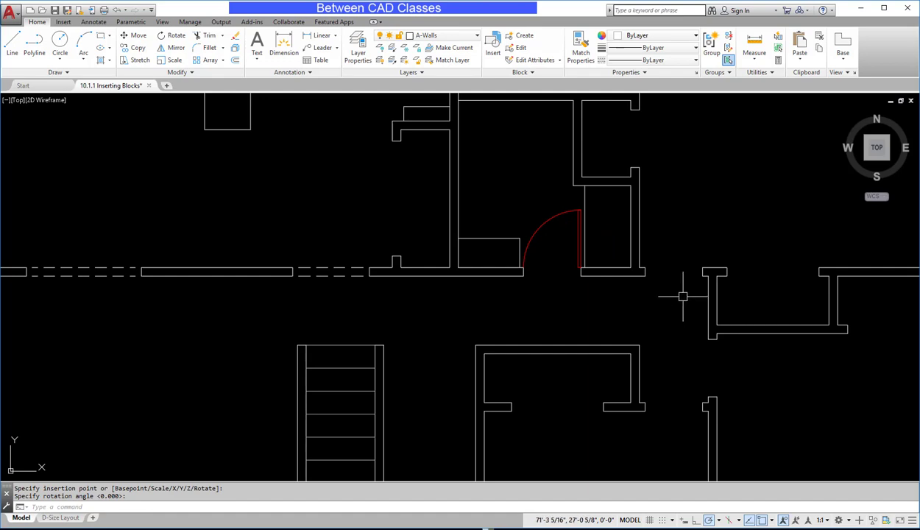
mouse_move(677, 304)
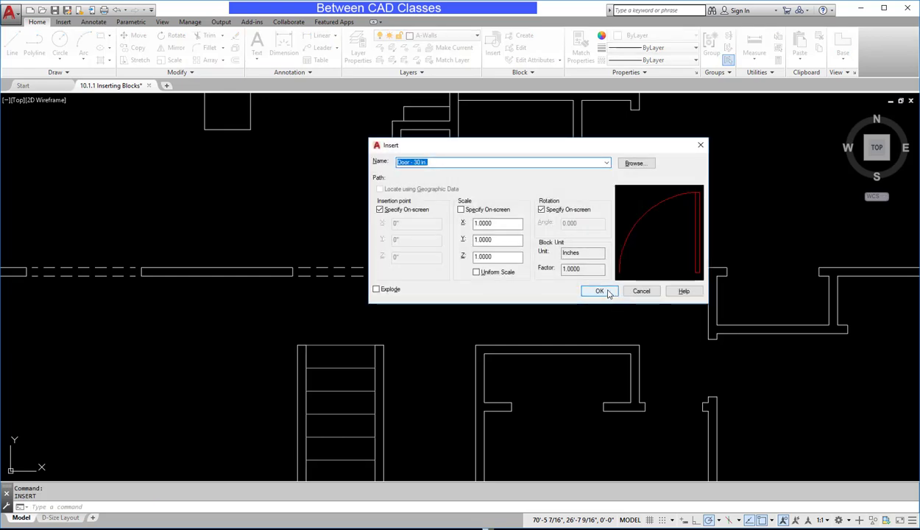
Step: Insert a fourth door with its base point in the right-hand wall opening
click(599, 292)
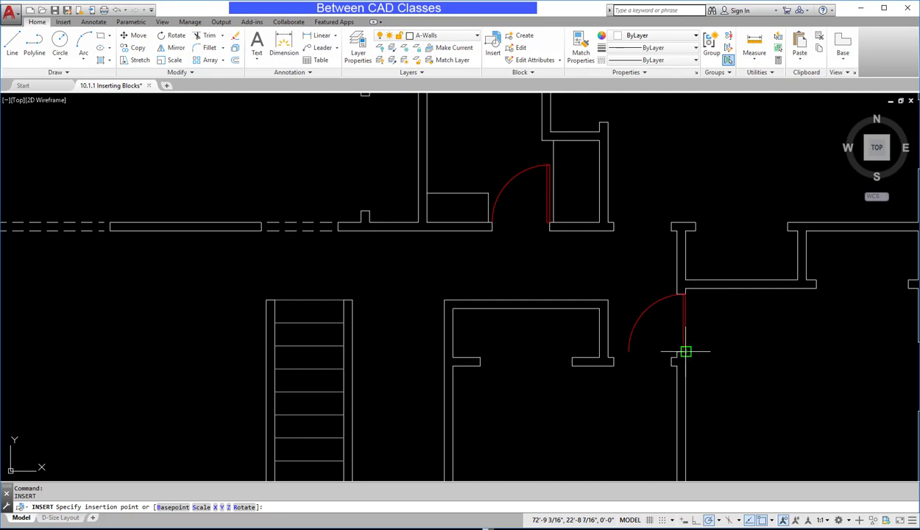
click(685, 350)
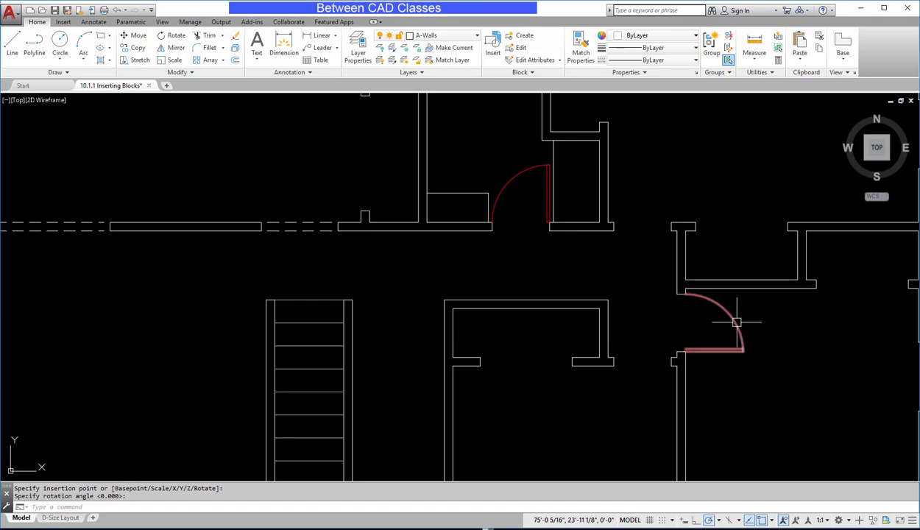
mouse_move(718, 300)
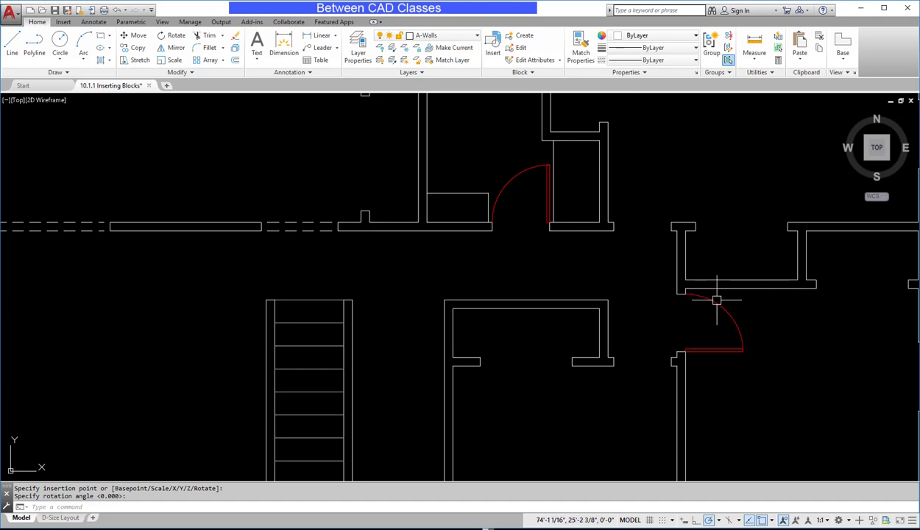
mouse_move(795, 353)
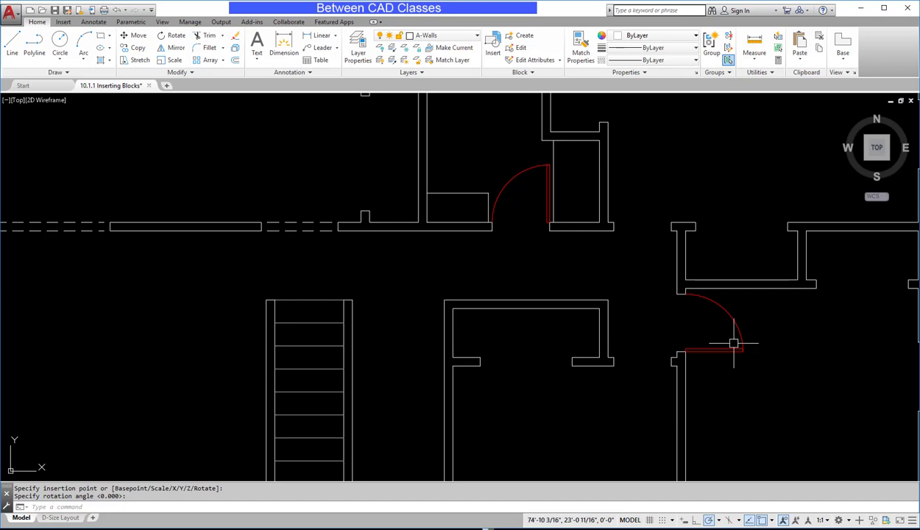
mouse_move(524, 186)
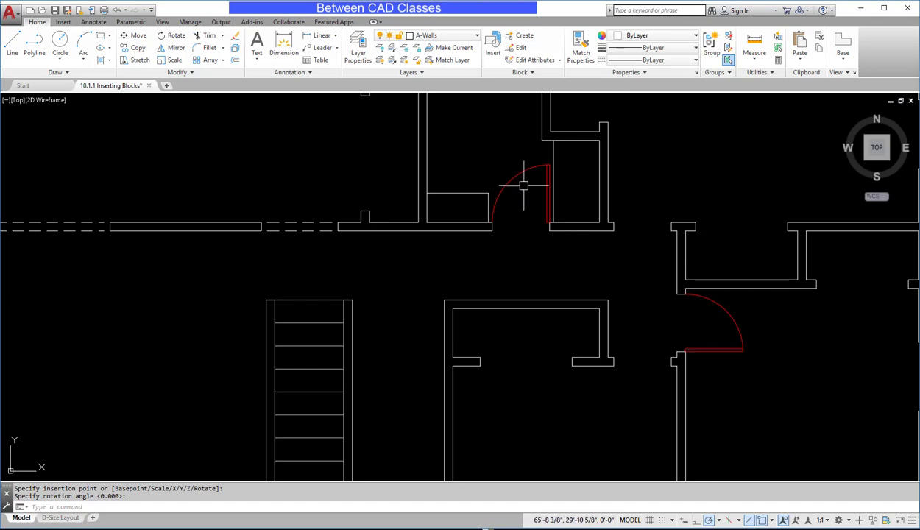
mouse_move(683, 180)
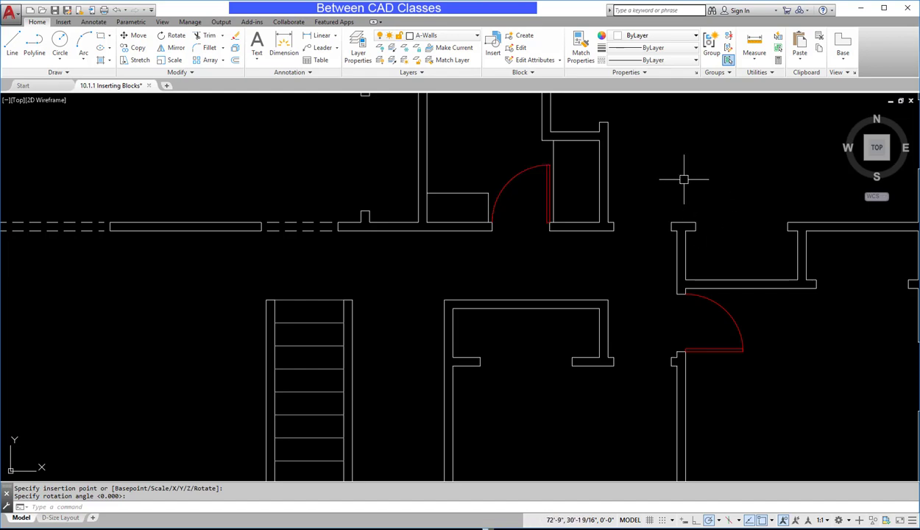
mouse_move(640, 206)
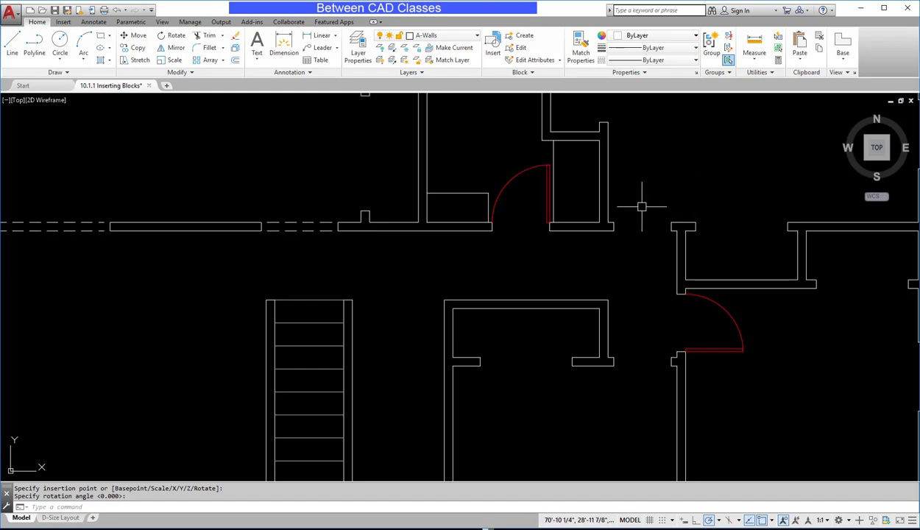
Step: Insert a mirrored door with X scale -1 and no on-screen rotation
click(492, 47)
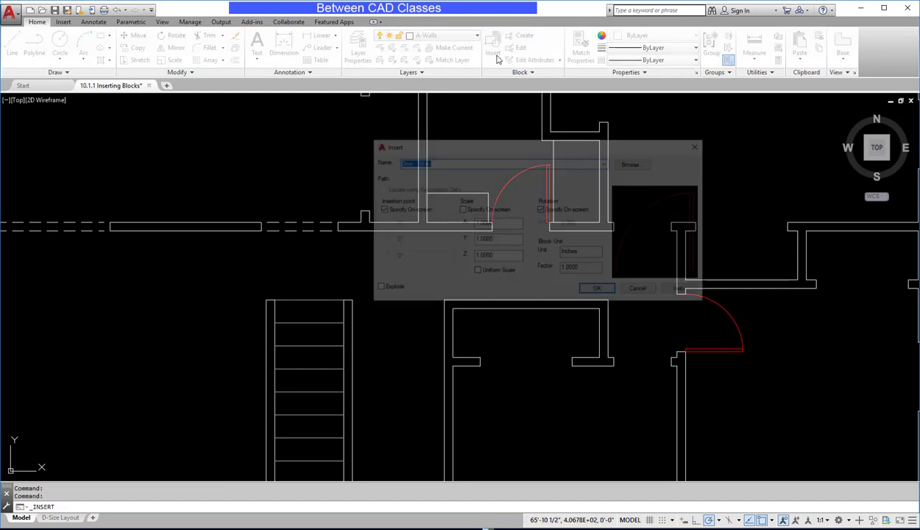
click(542, 209)
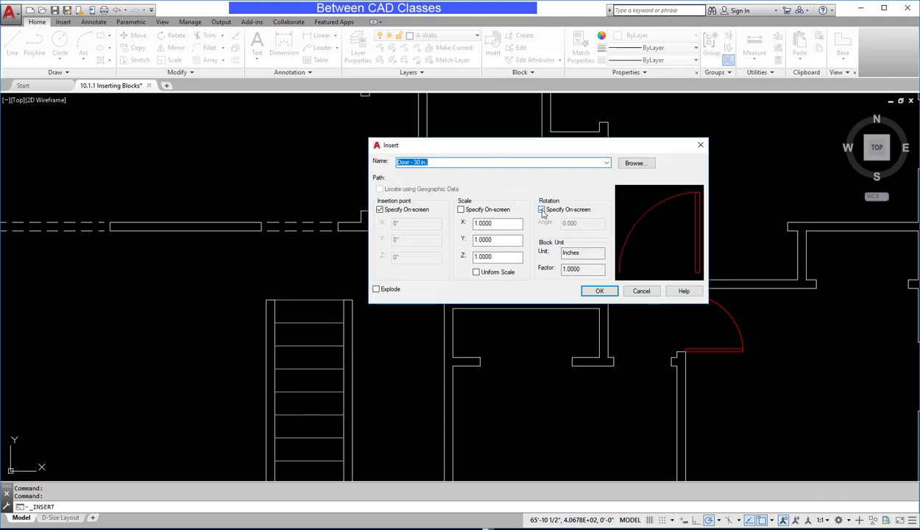
click(542, 209)
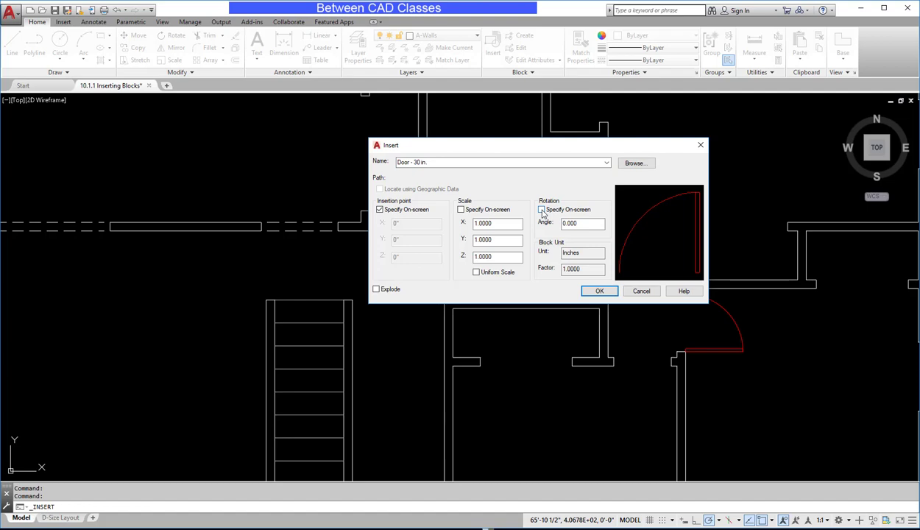
click(498, 224)
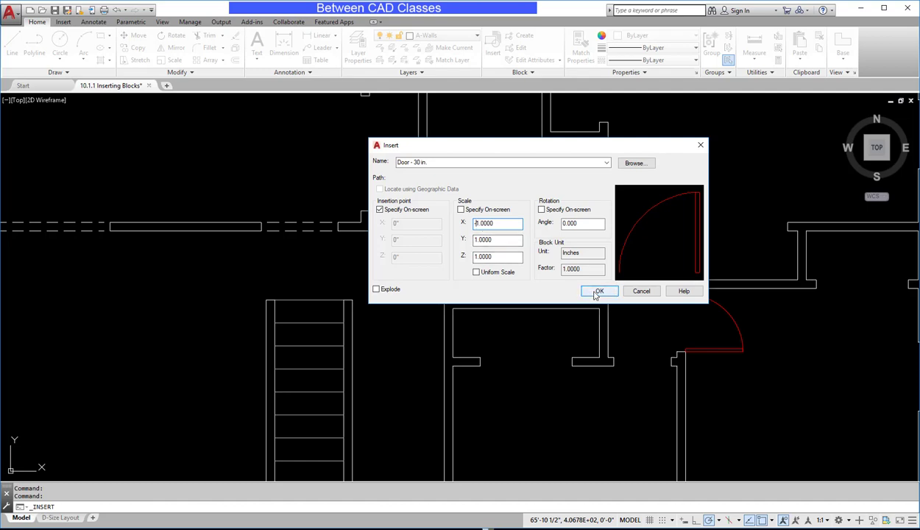
click(599, 292)
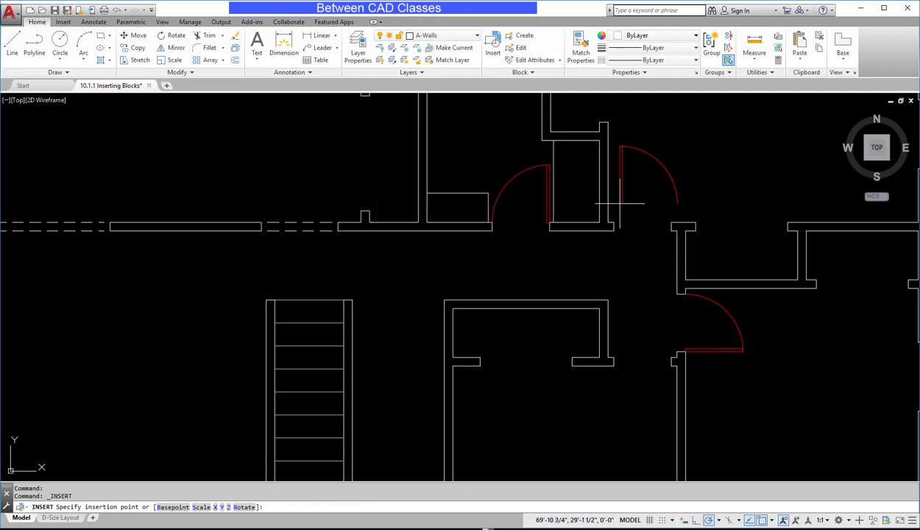
mouse_move(615, 223)
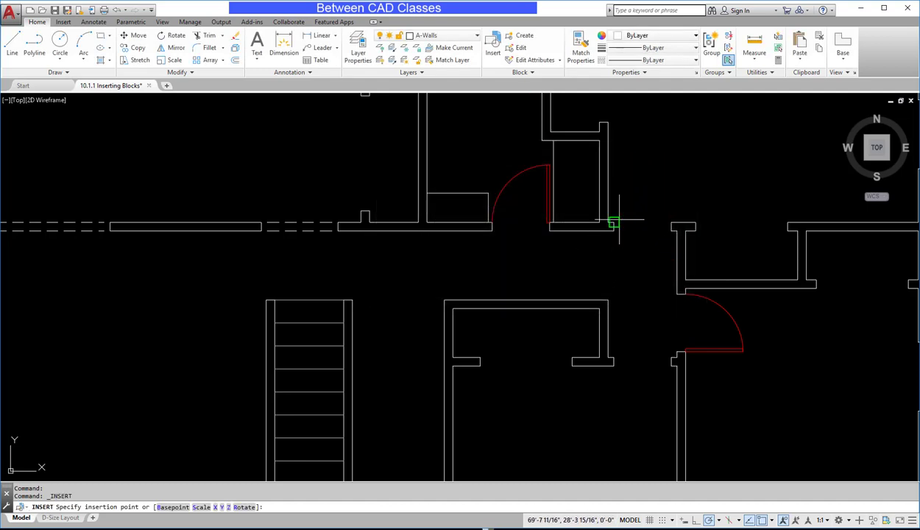
mouse_move(630, 270)
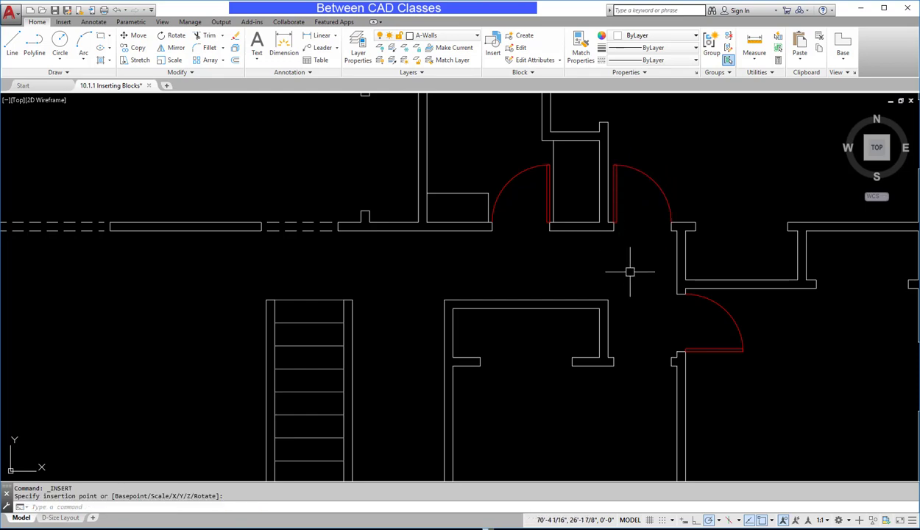
click(492, 47)
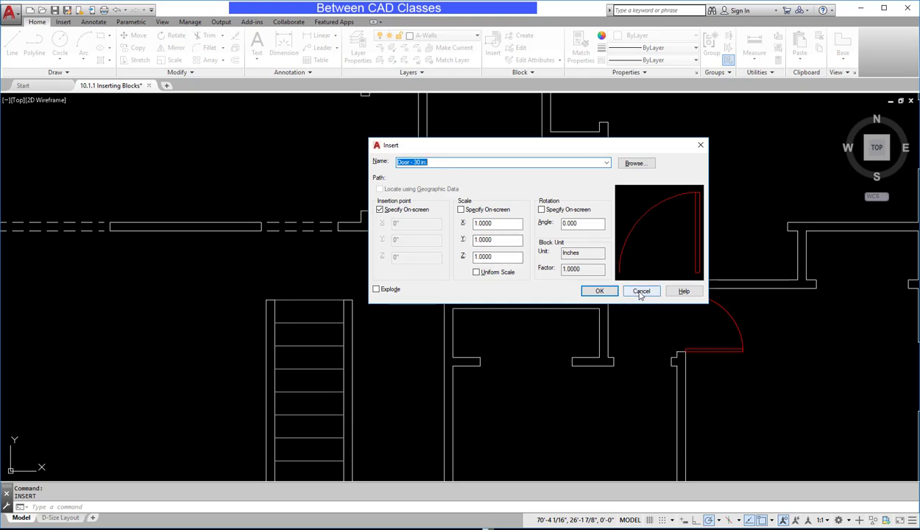
click(642, 291)
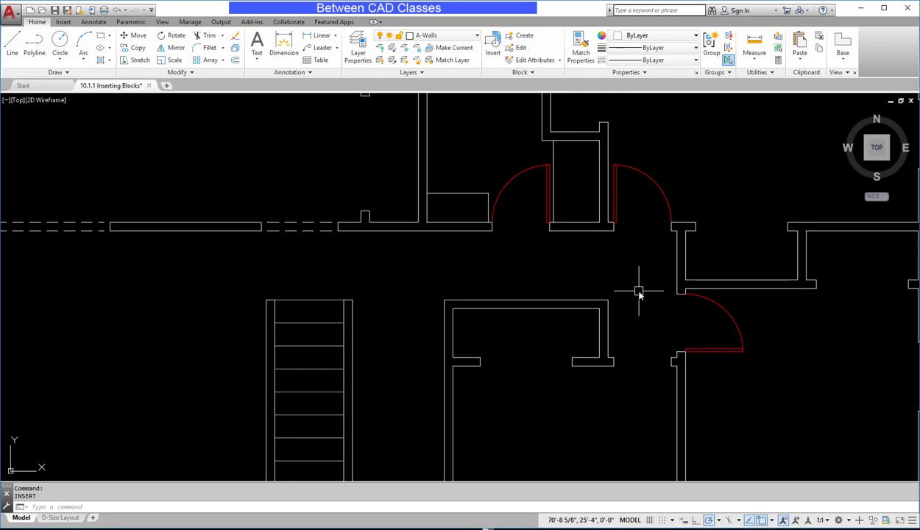
mouse_move(714, 309)
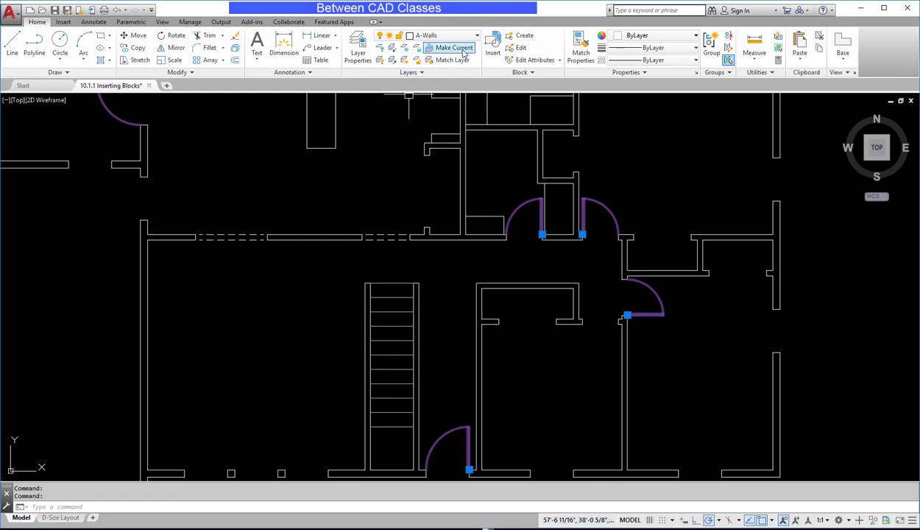
Step: Assign the selected door blocks to the A-Doors layer
click(474, 36)
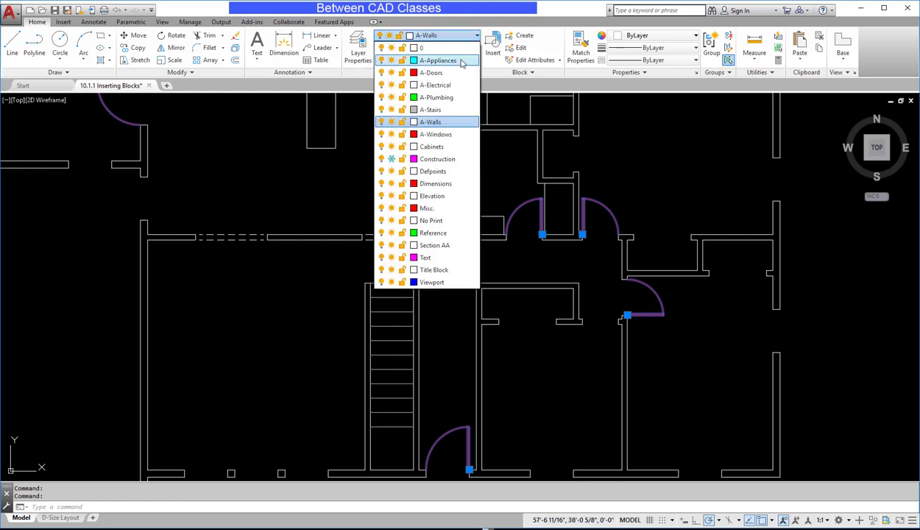
click(431, 72)
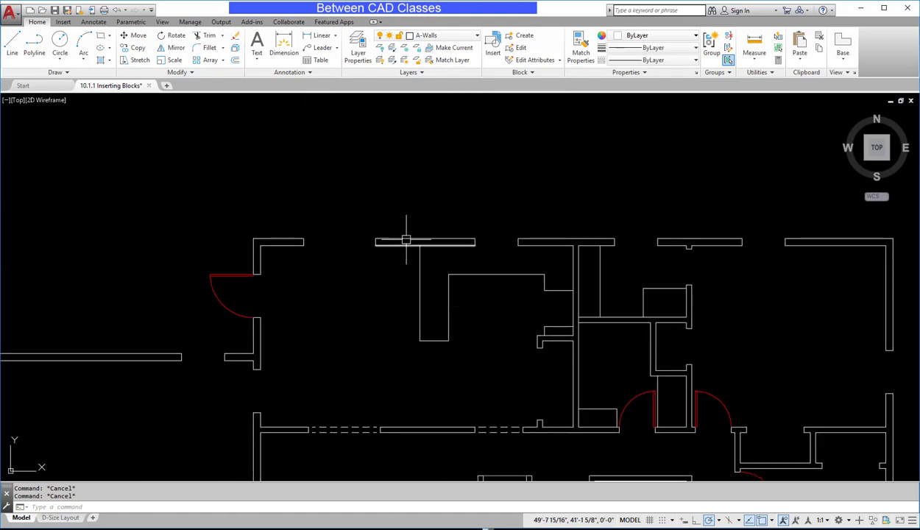
mouse_move(333, 241)
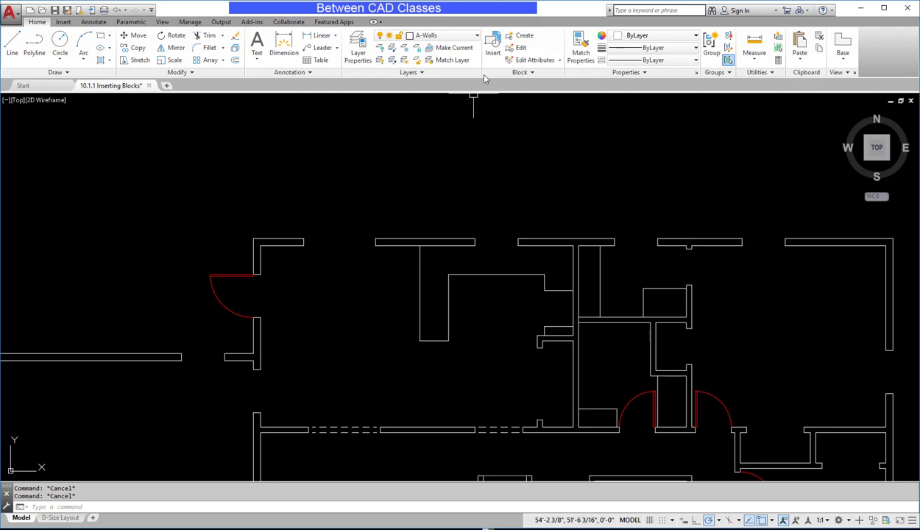
Step: Reopen the Insert dialog and its block Name list
click(492, 47)
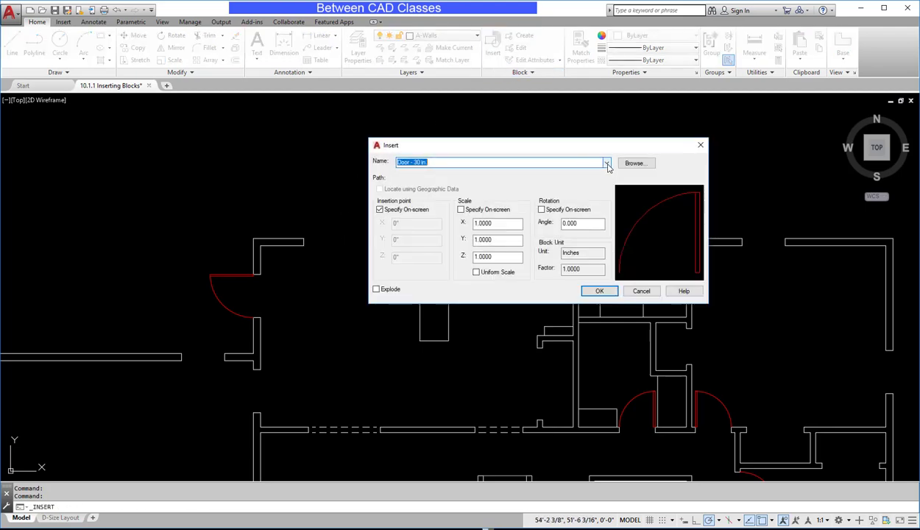
click(606, 162)
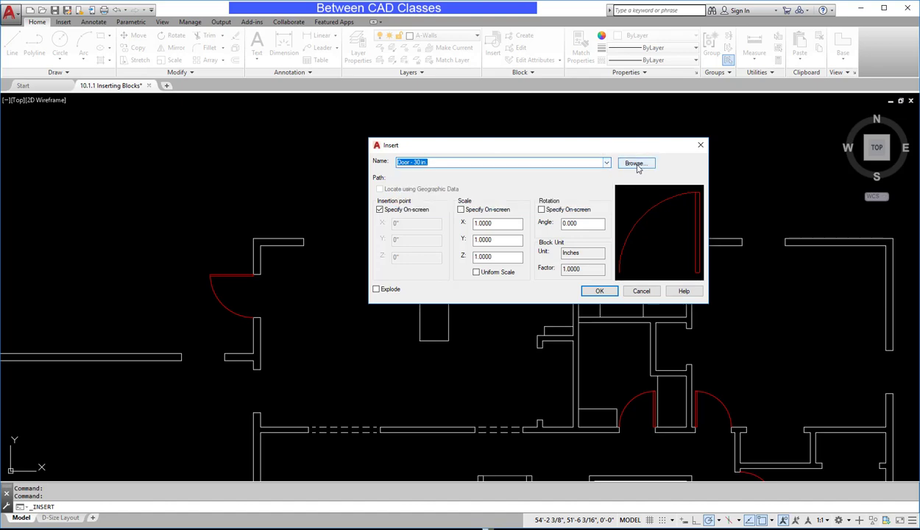
Step: Browse to and open Door - Sliding Glass.dwg as the block to insert
click(636, 162)
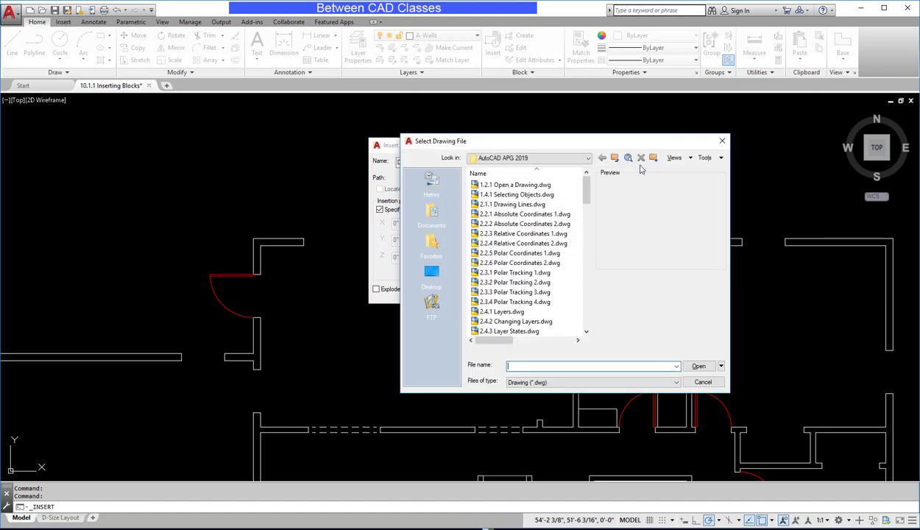
scroll(down, 3)
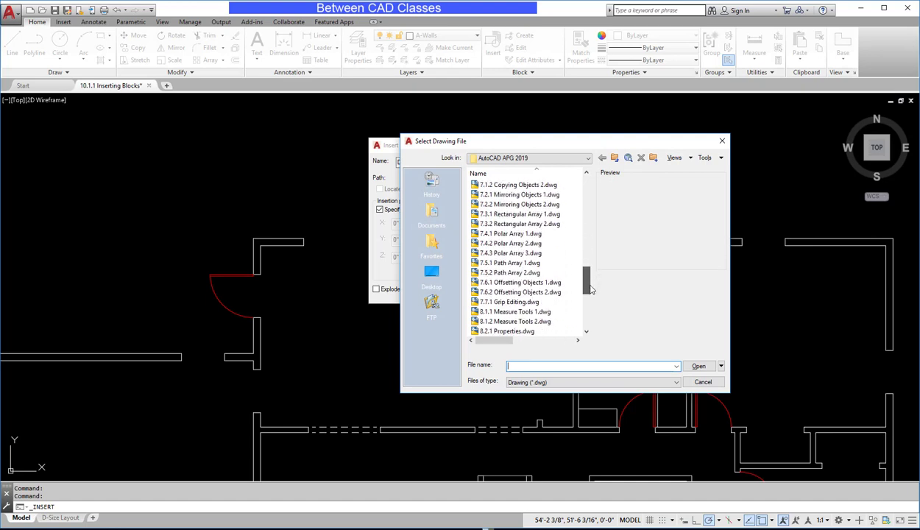
scroll(down, 3)
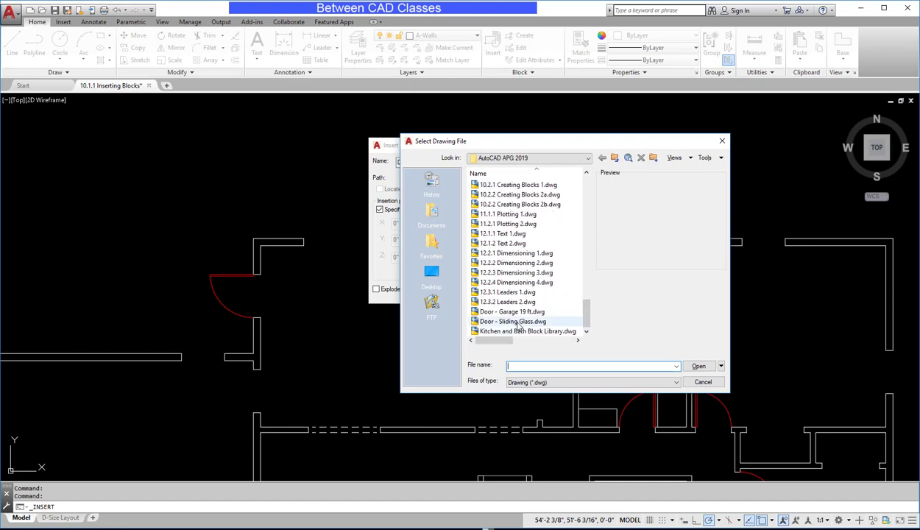
click(512, 321)
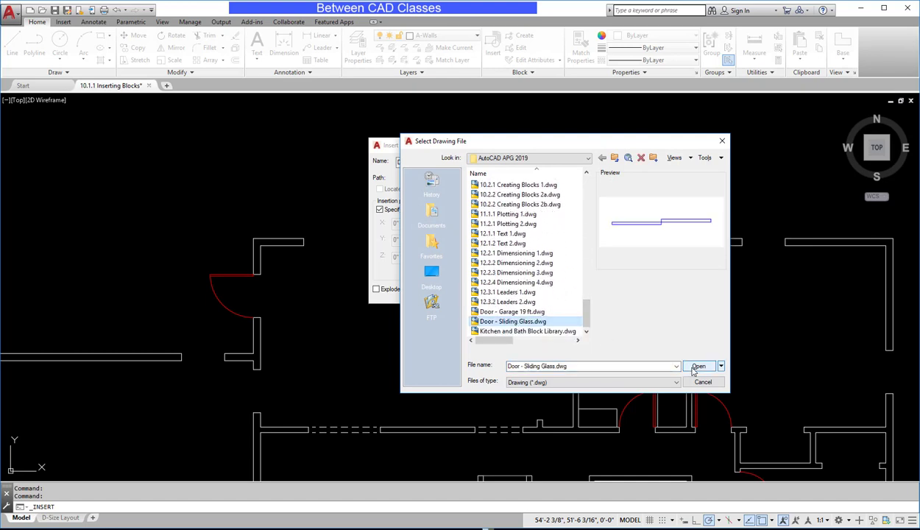
click(697, 365)
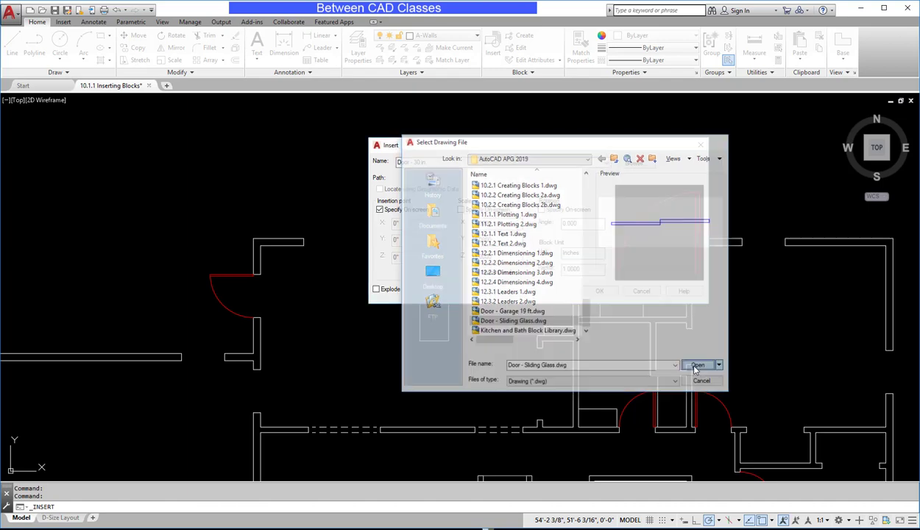
click(697, 365)
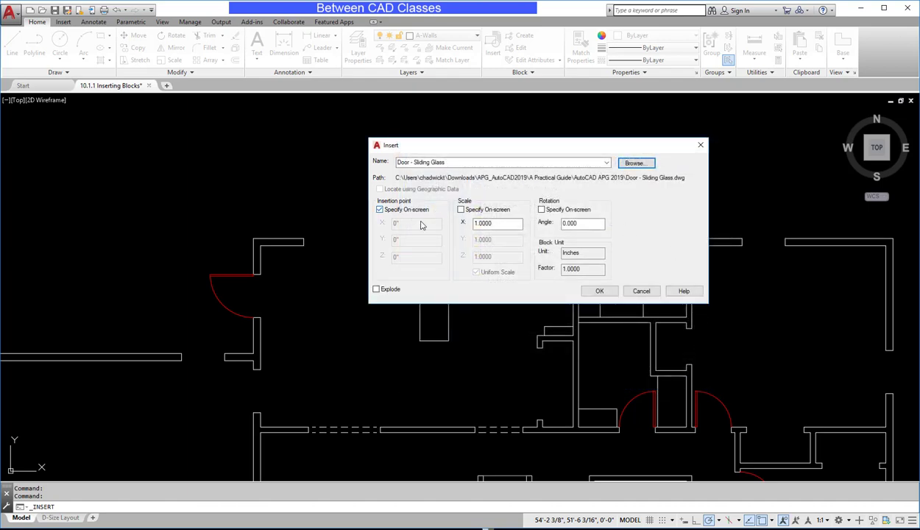
Step: Insert the sliding glass door block at the wall opening insertion point
click(600, 290)
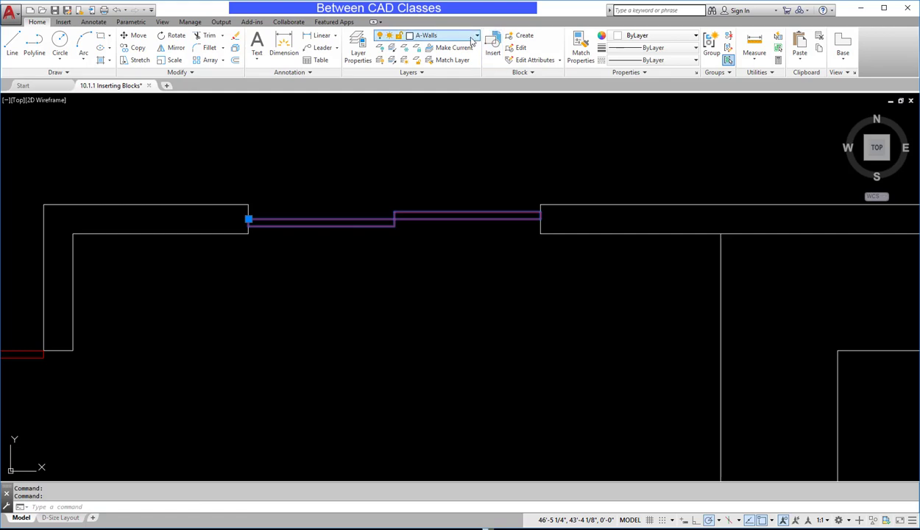
click(476, 35)
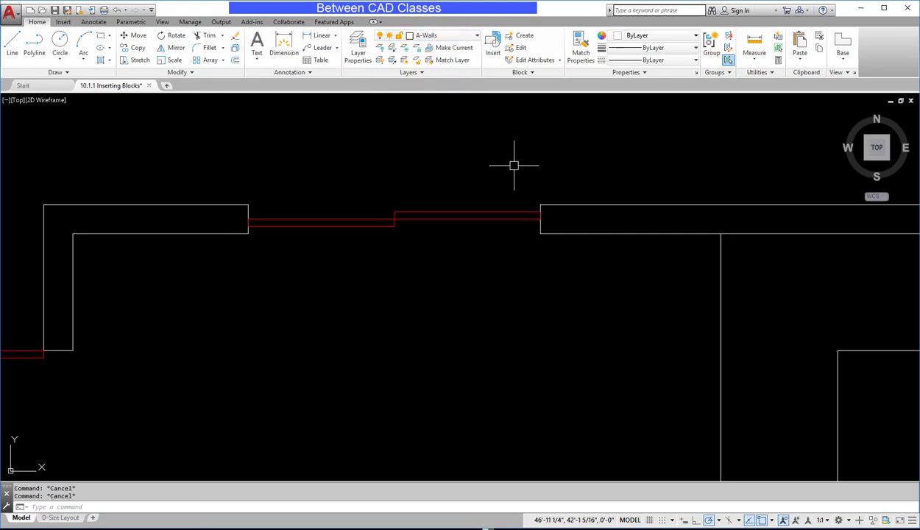
Step: Set A-Doors as the current layer from the Layer dropdown
click(475, 35)
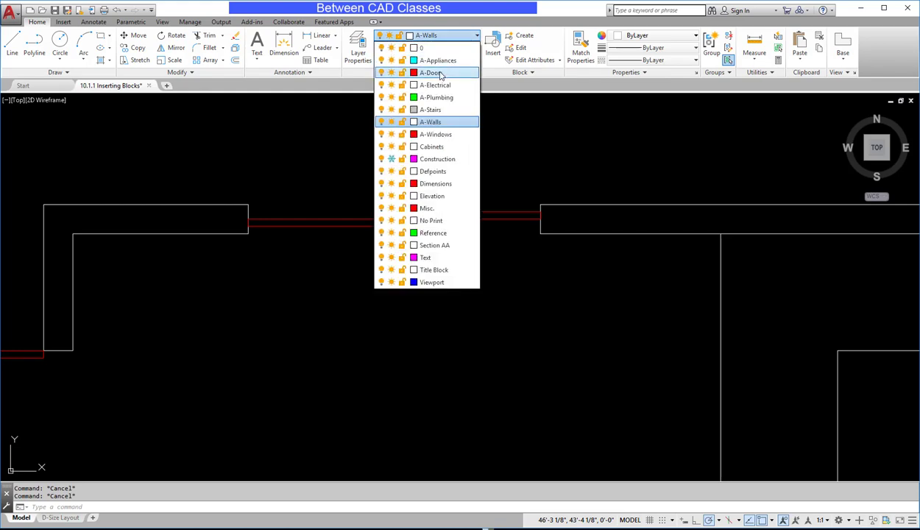
click(429, 72)
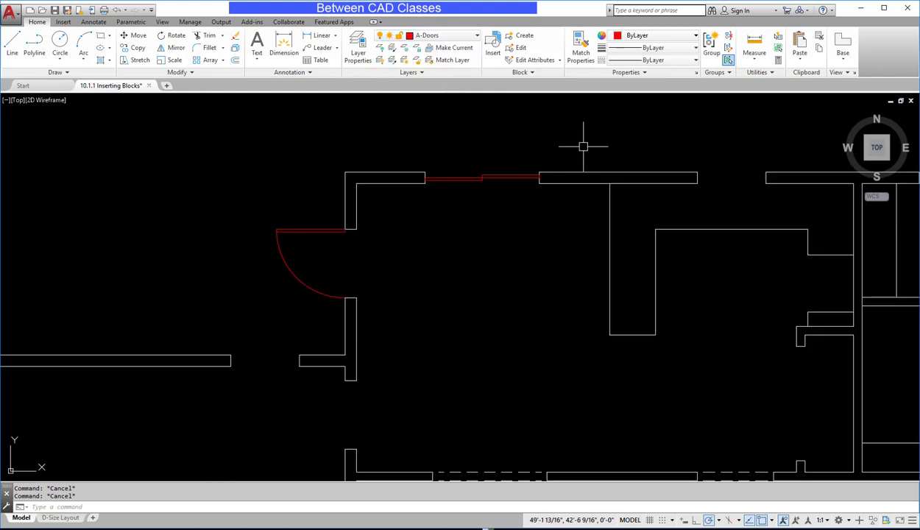
mouse_move(636, 153)
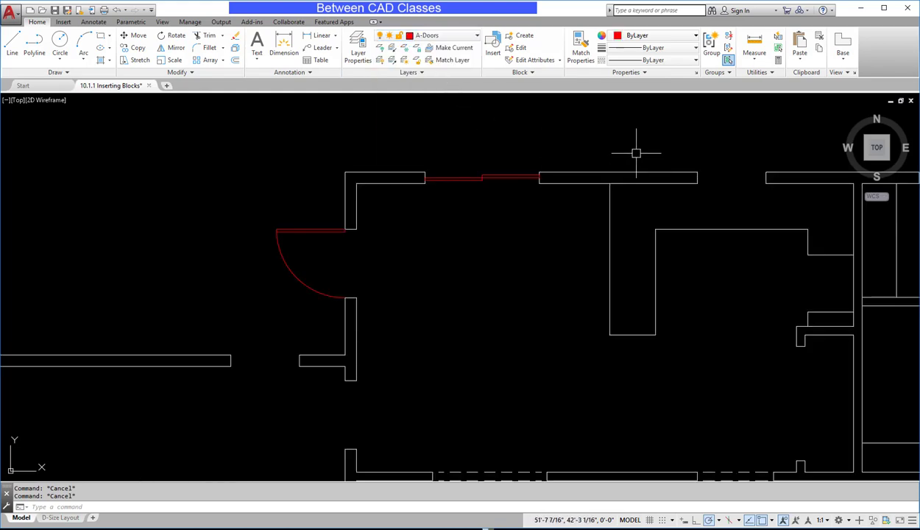
mouse_move(507, 95)
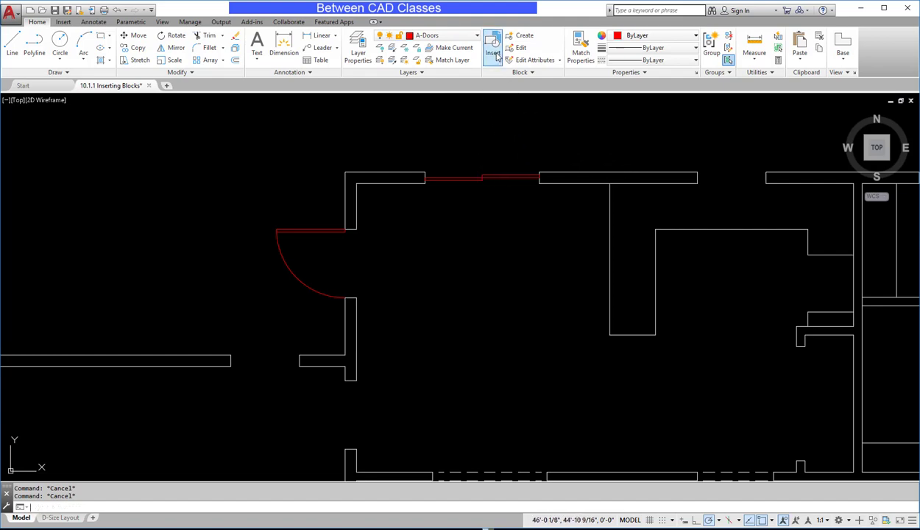
Step: Begin inserting a second Door - Sliding Glass block awaiting its insertion point
click(491, 47)
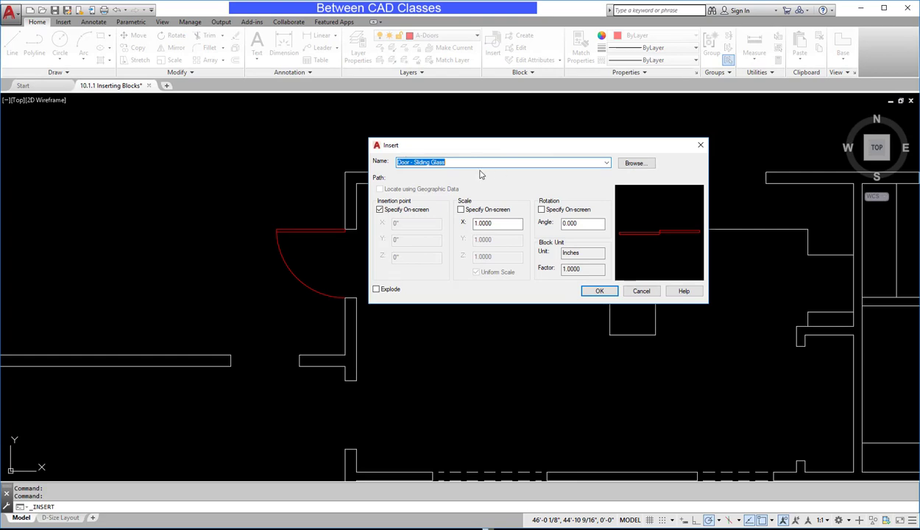
mouse_move(602, 162)
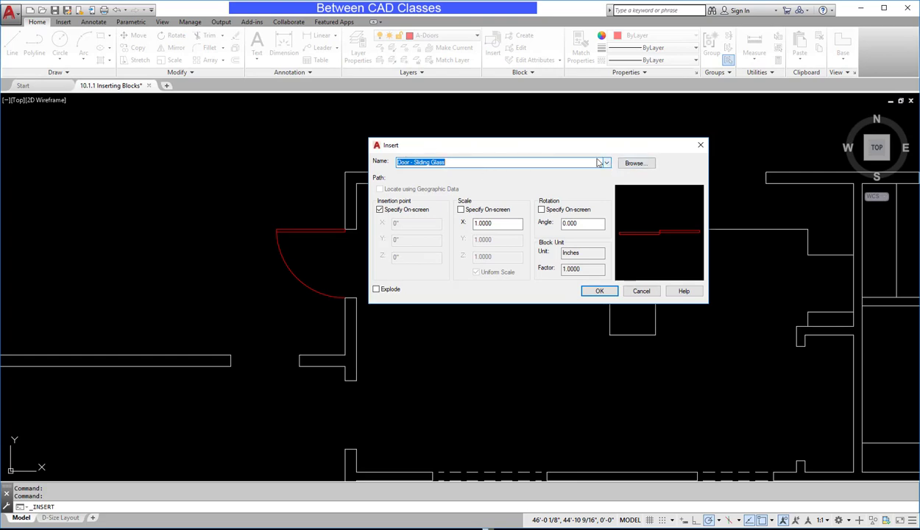
click(599, 292)
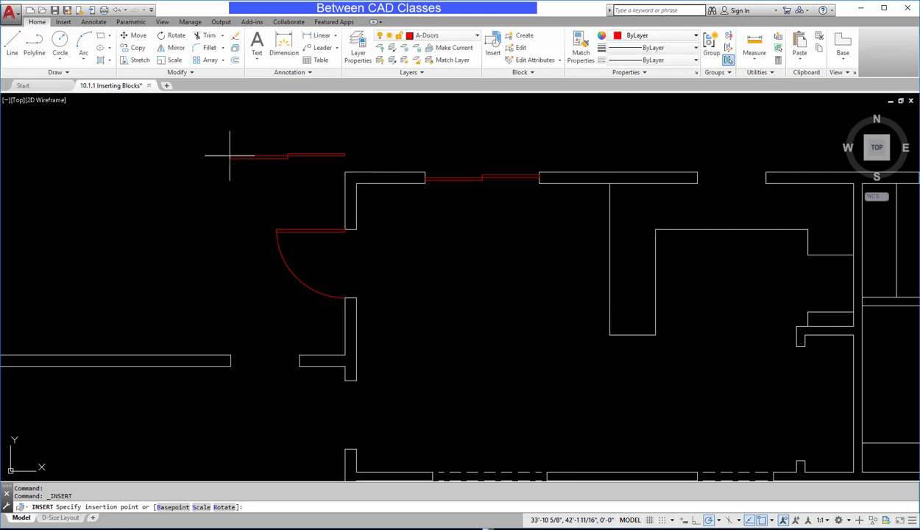
mouse_move(154, 194)
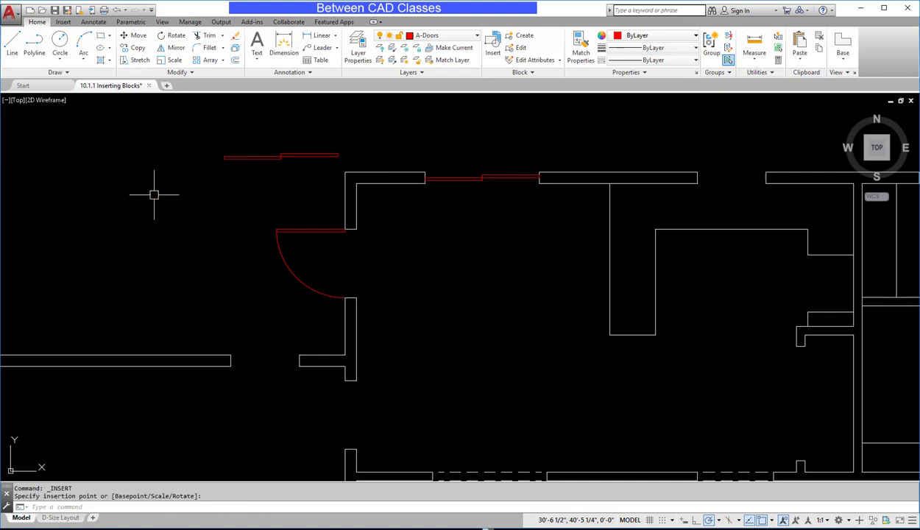